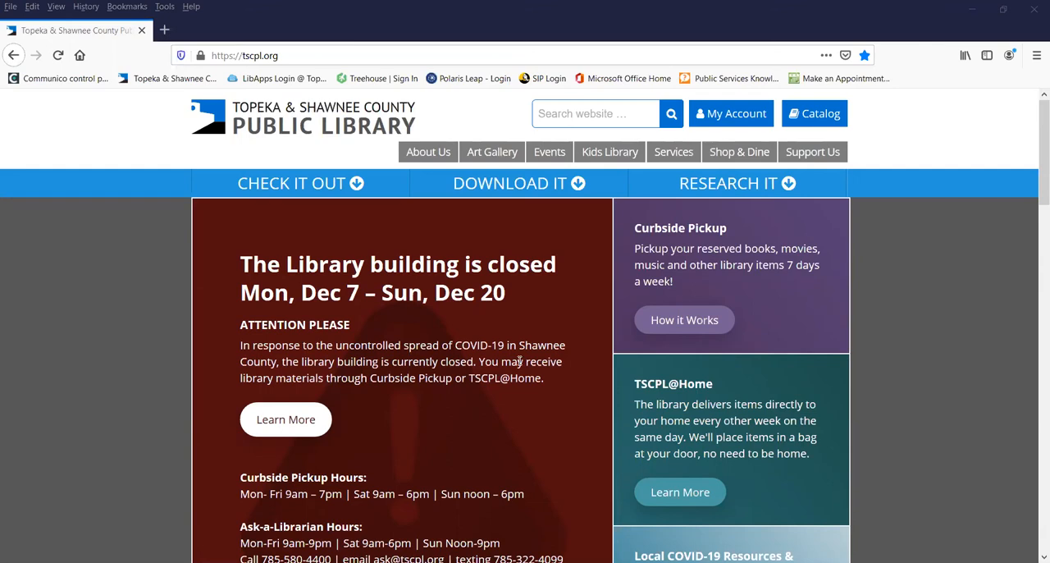
{"action": "mouse_move", "coordinate": [564, 213]}
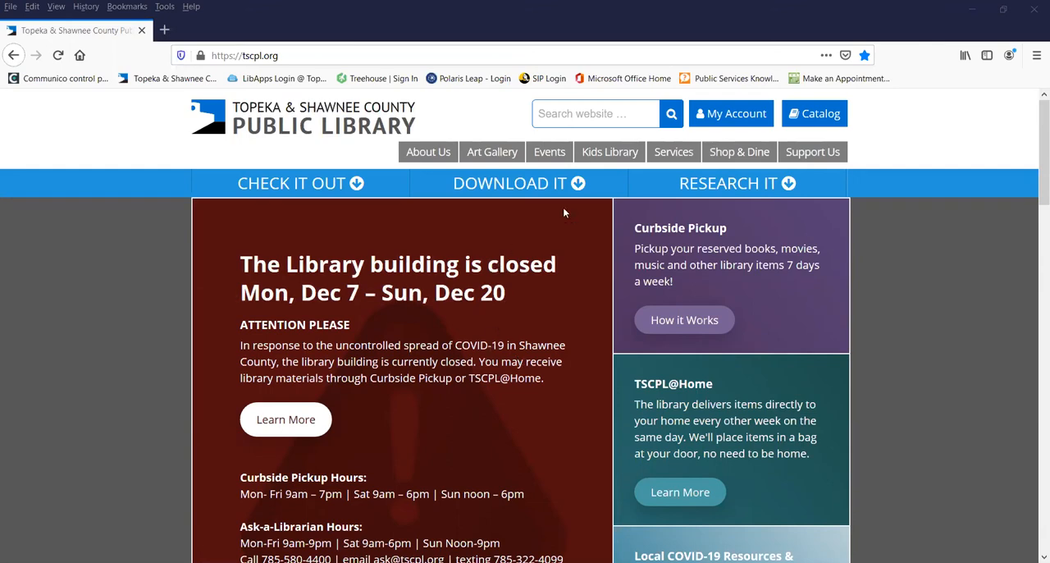
{"action": "mouse_move", "coordinate": [673, 151]}
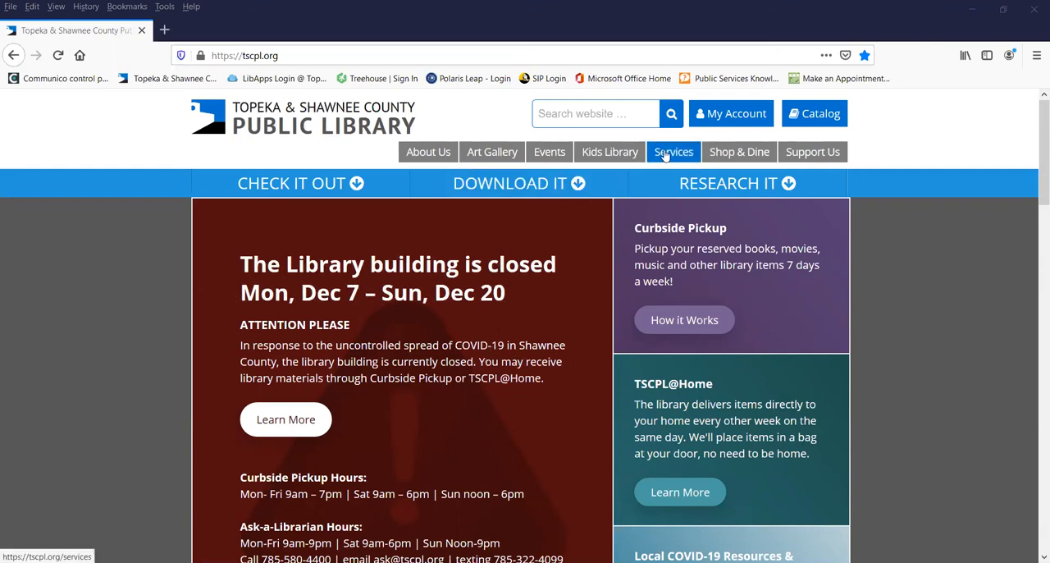
From Services, go to the Browsing Just for You page and scroll to its request form.
{"action": "left_click", "coordinate": [672, 151]}
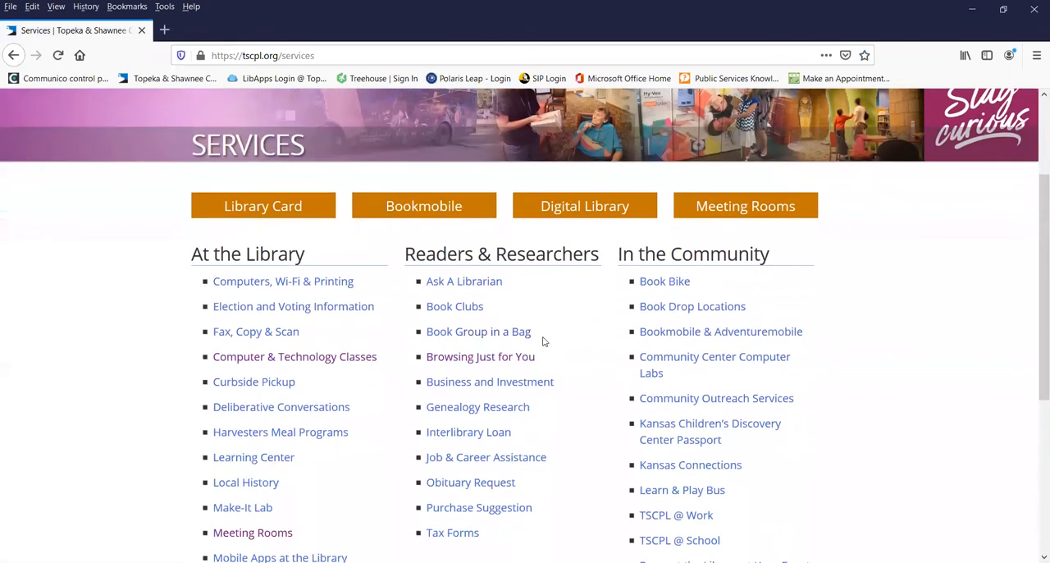
{"action": "left_click", "coordinate": [479, 356]}
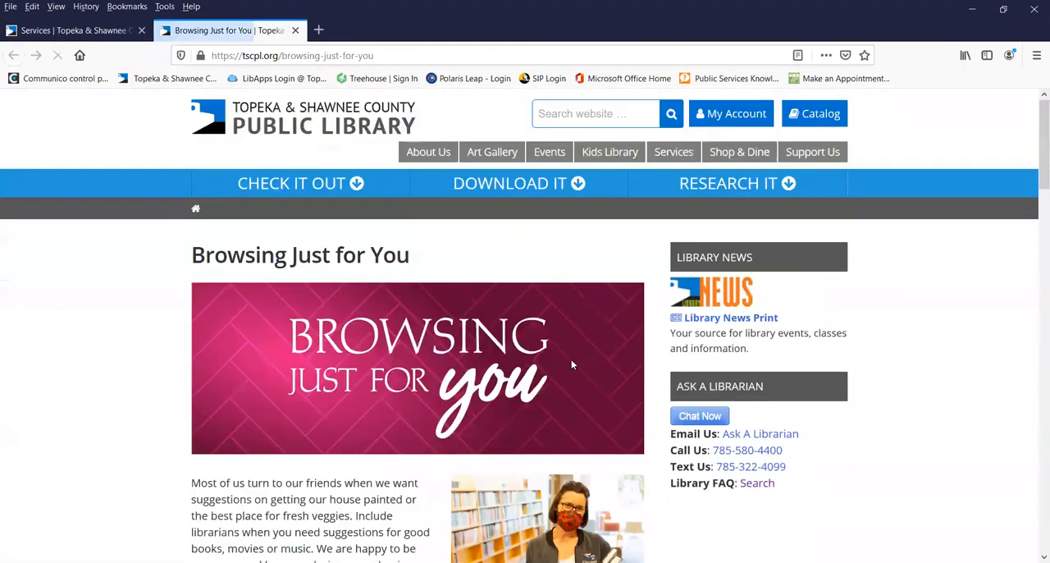
{"action": "scroll", "scroll_direction": "down", "scroll_amount": 3}
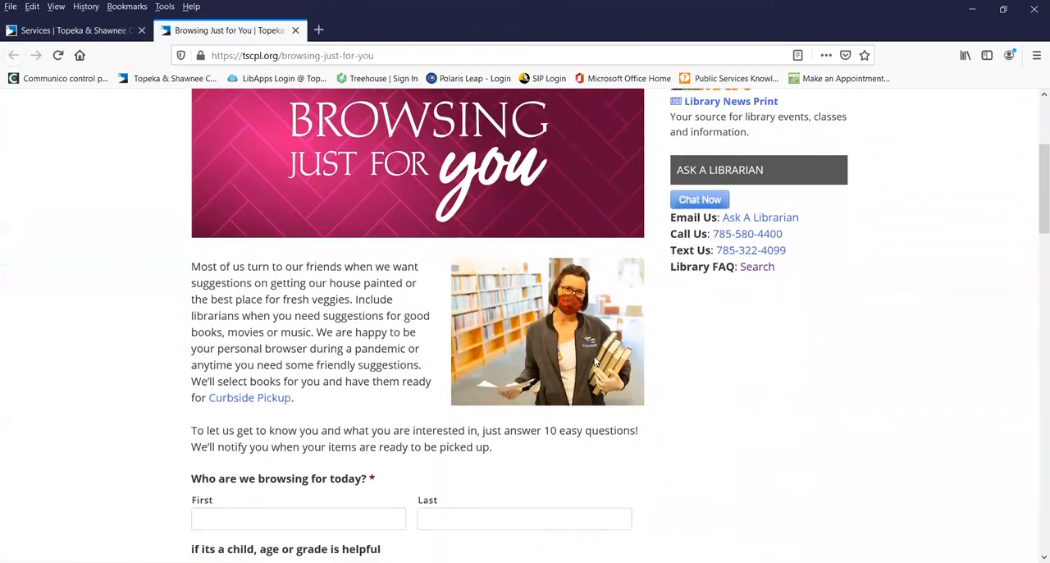
{"action": "scroll", "scroll_direction": "down", "scroll_amount": 3}
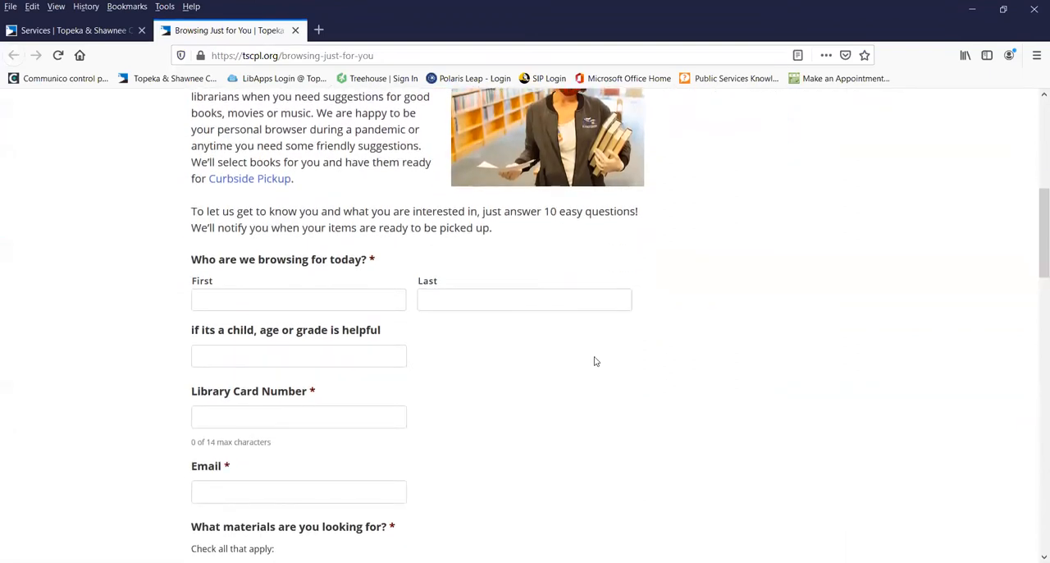
{"action": "scroll", "scroll_direction": "down", "scroll_amount": 3}
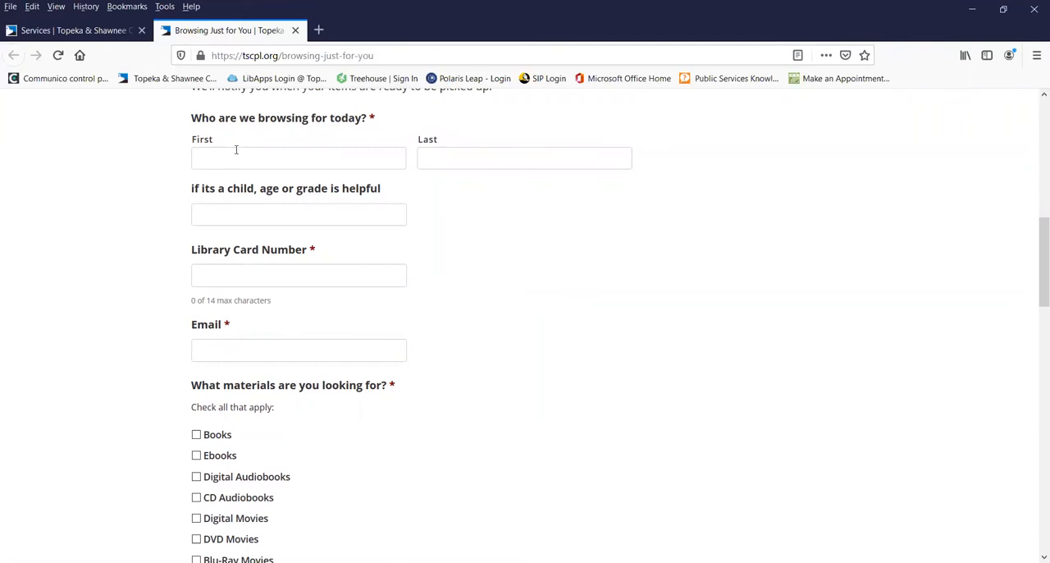
{"action": "left_click", "coordinate": [298, 157]}
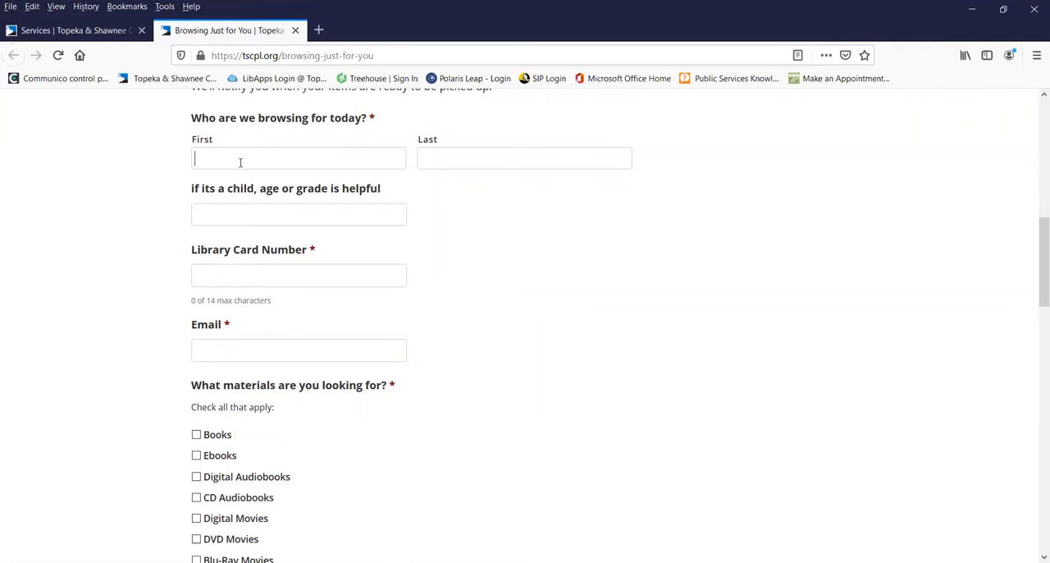
{"action": "type", "text": "Shari"}
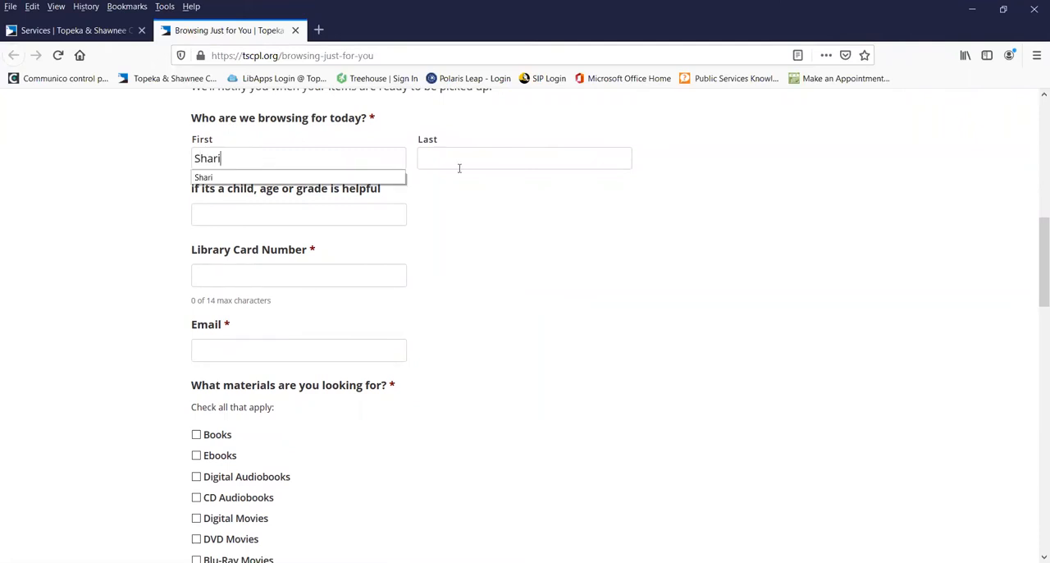
{"action": "left_click", "coordinate": [525, 157]}
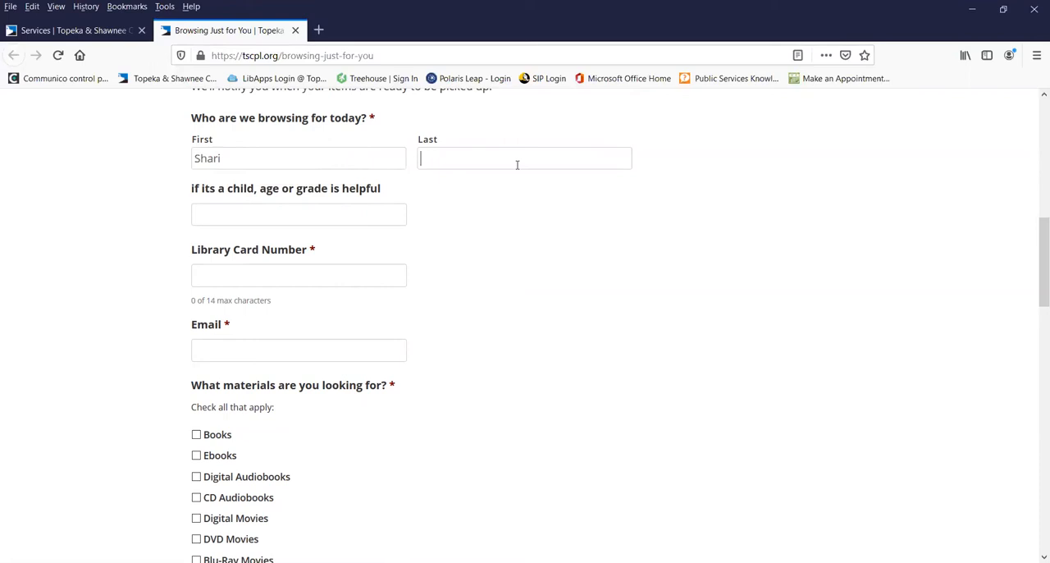
{"action": "type", "text": "Library"}
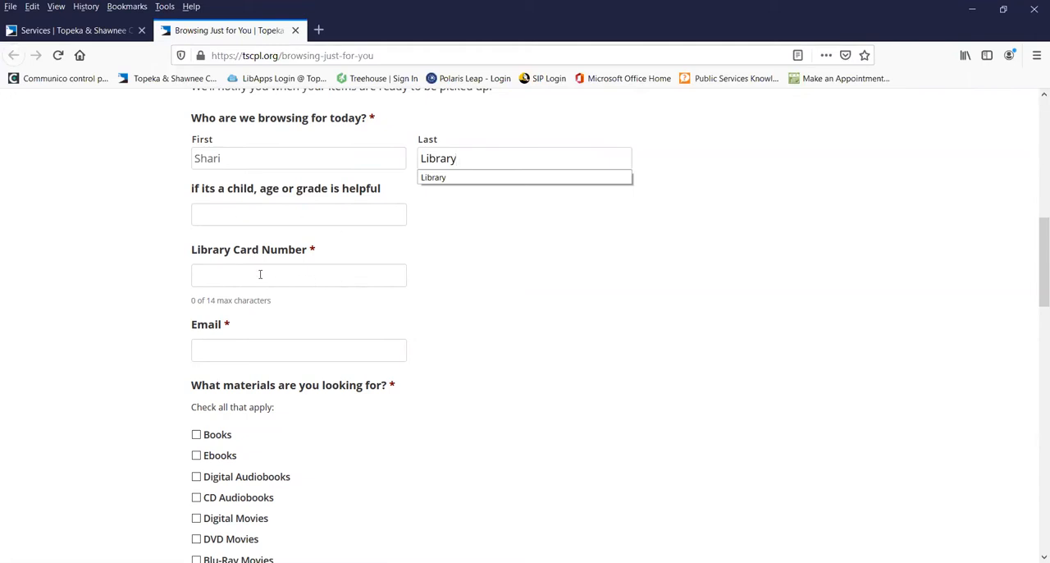
{"action": "left_click", "coordinate": [299, 274]}
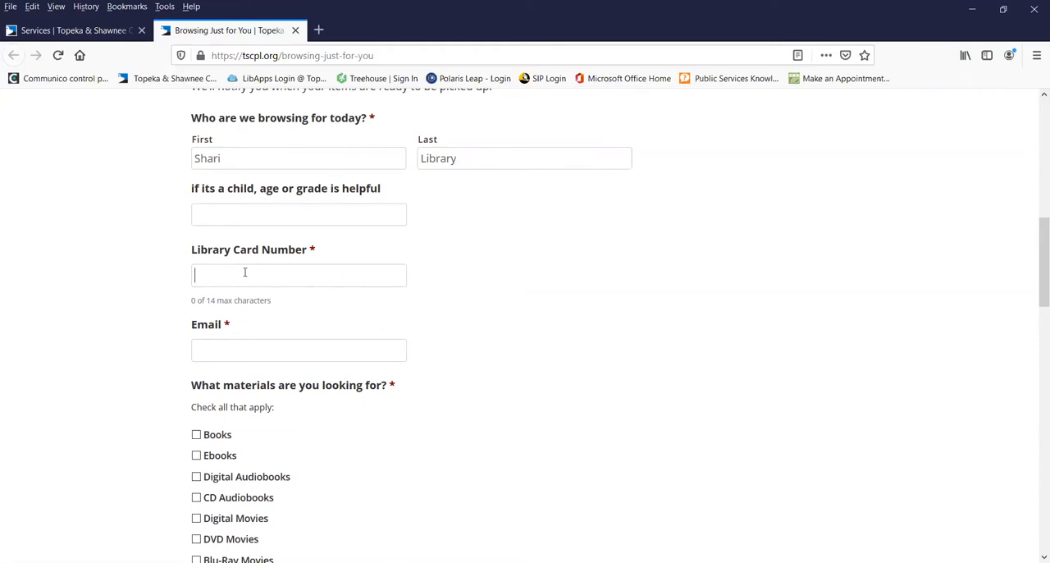
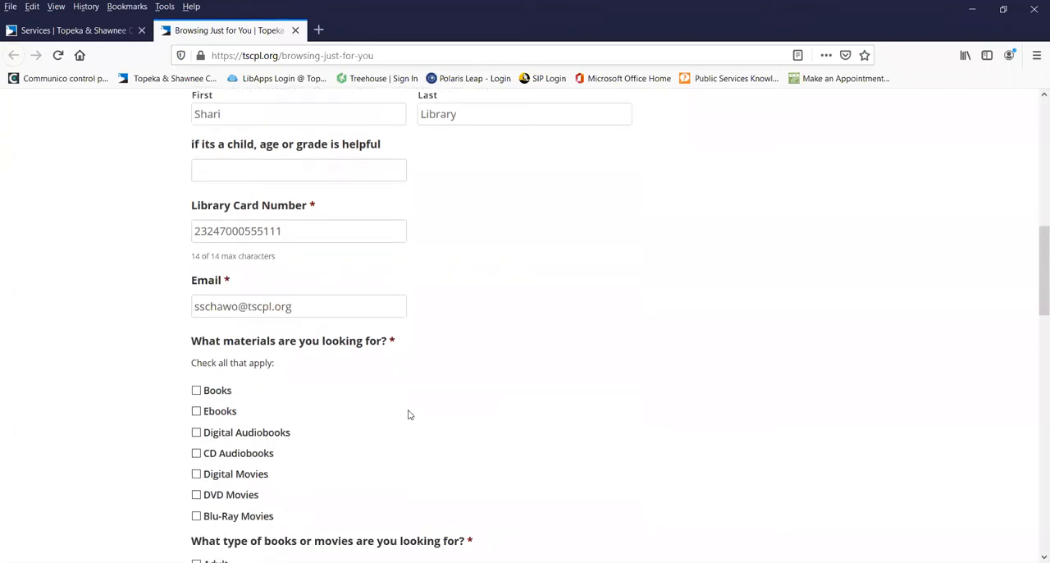
Tick Books and Blu-Ray Movies as wanted materials and Adult as the type.
{"action": "scroll", "scroll_direction": "down", "scroll_amount": 3}
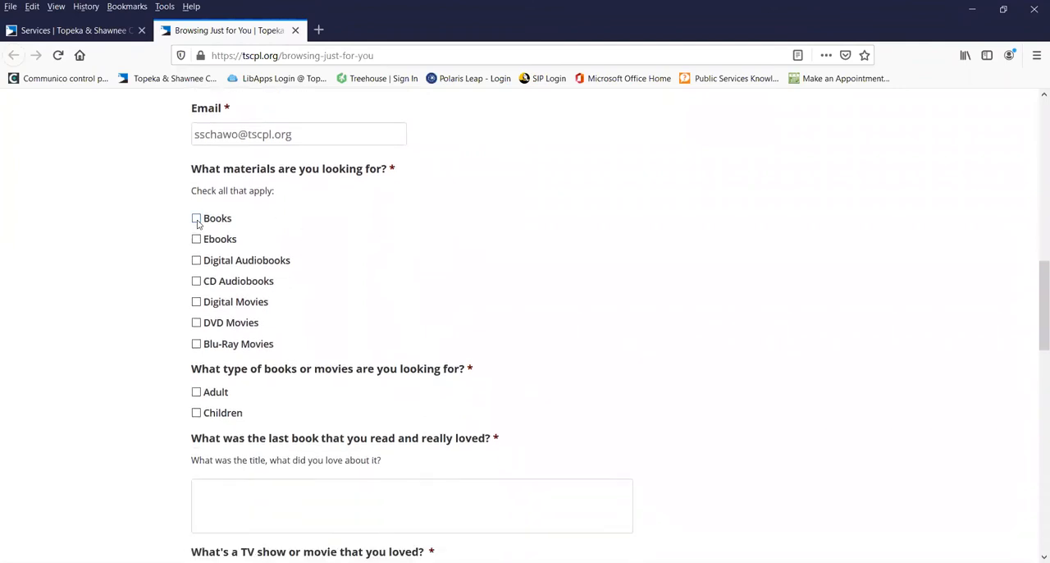
{"action": "left_click", "coordinate": [197, 218]}
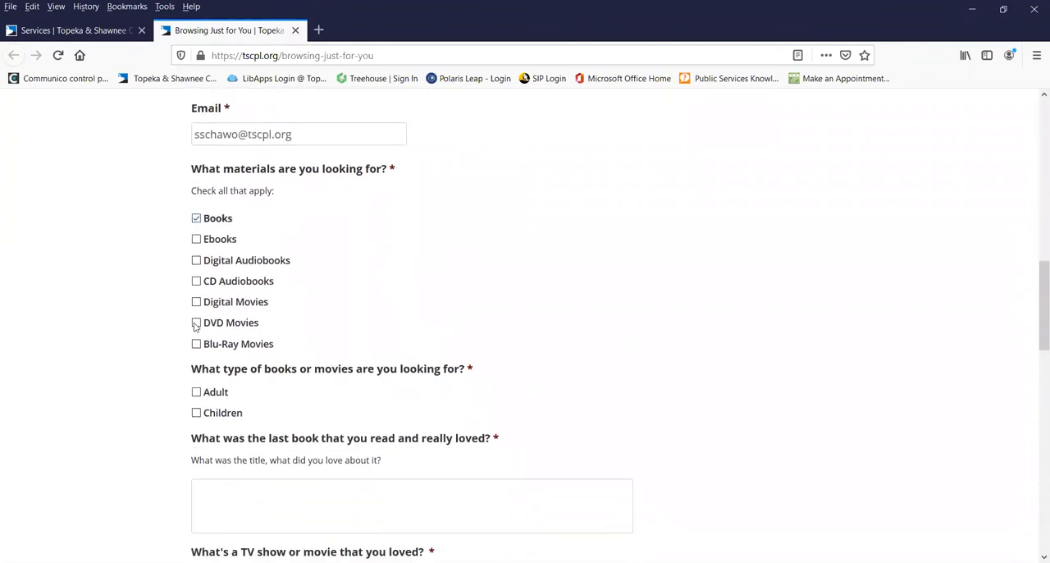
{"action": "left_click", "coordinate": [197, 343]}
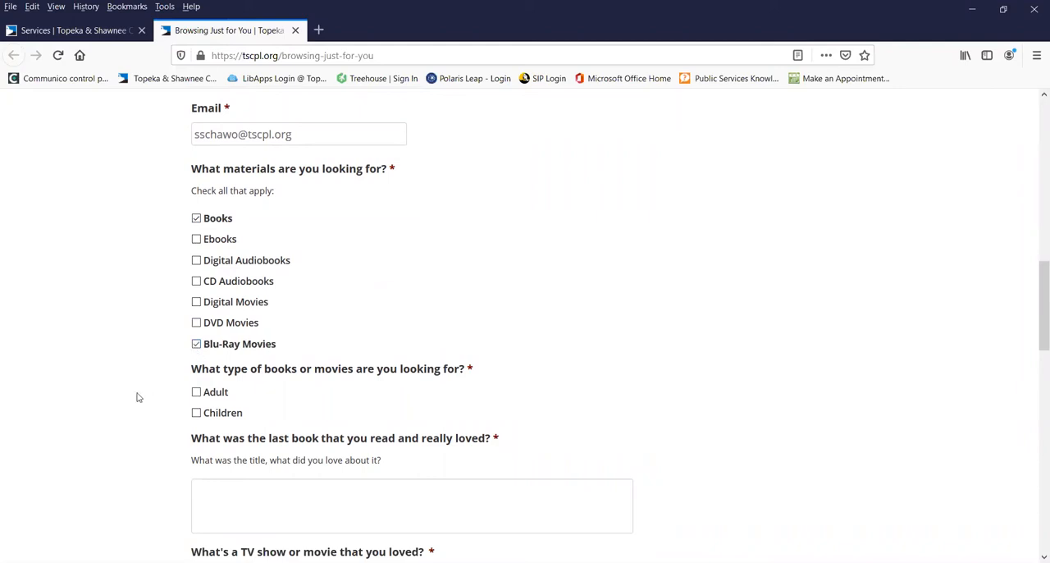
{"action": "scroll", "scroll_direction": "down", "scroll_amount": 3}
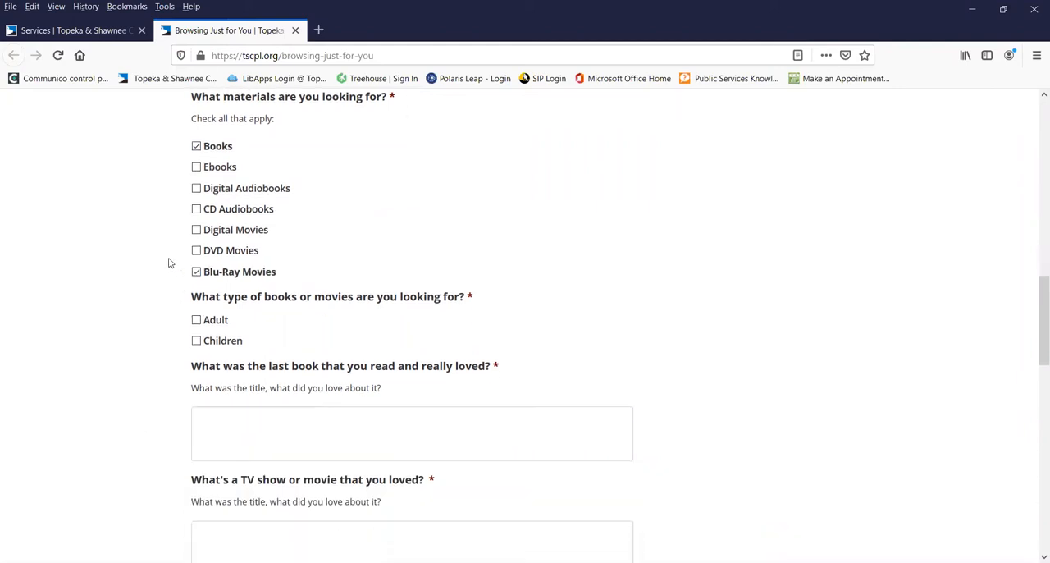
{"action": "scroll", "scroll_direction": "down", "scroll_amount": 3}
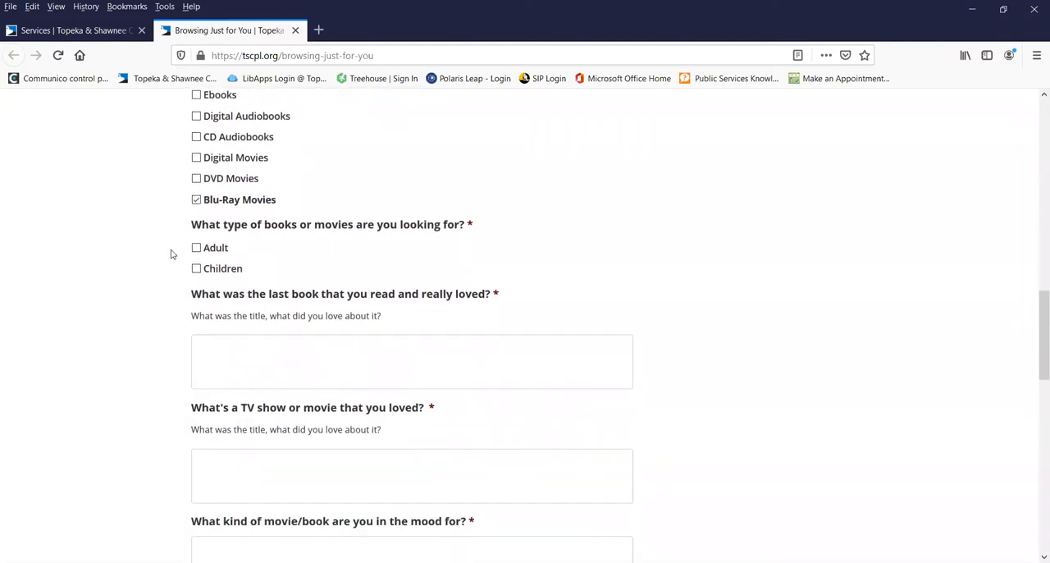
{"action": "left_click", "coordinate": [197, 246]}
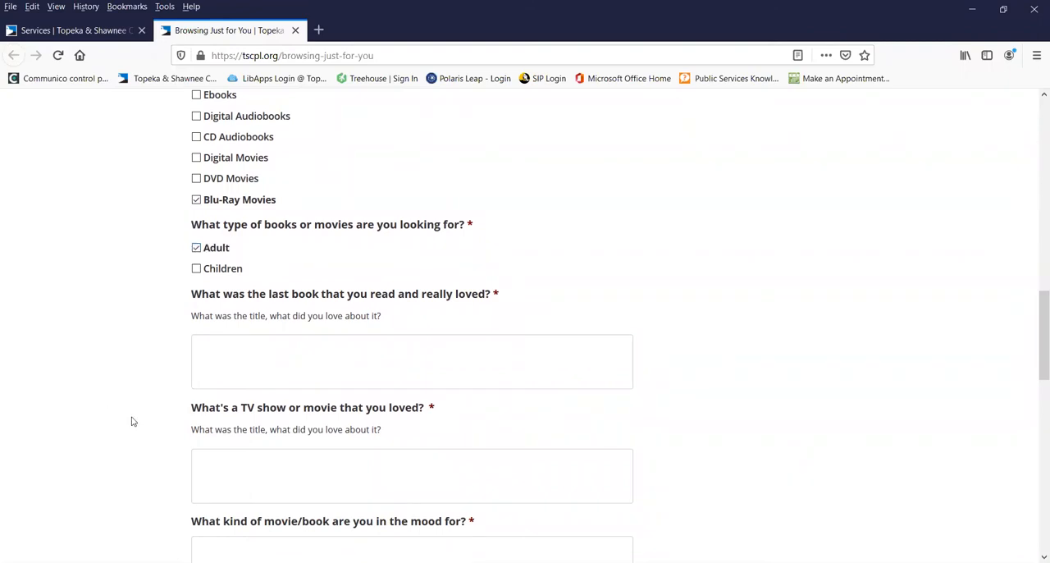
{"action": "scroll", "scroll_direction": "down", "scroll_amount": 3}
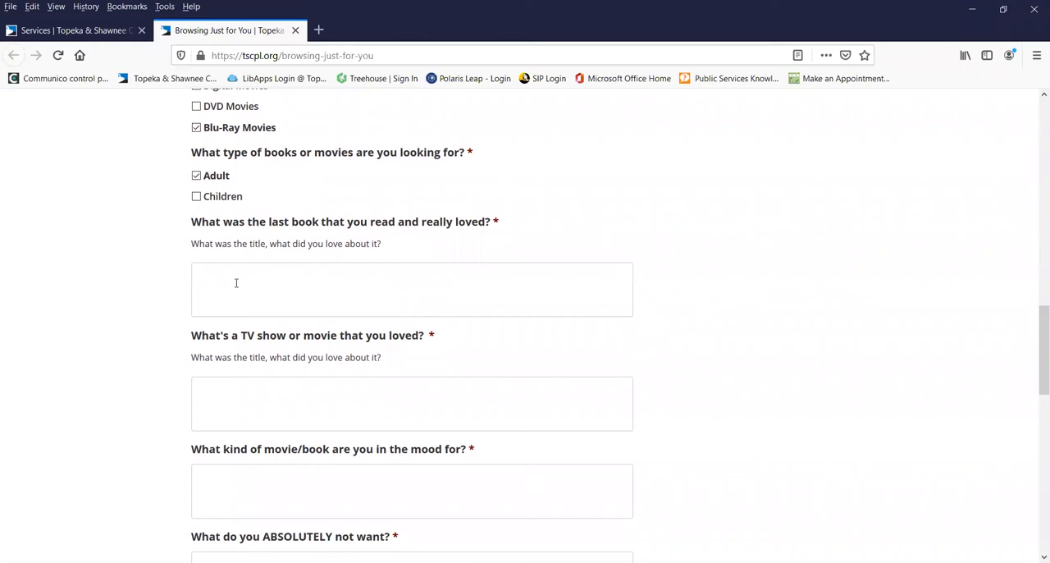
Answer the last-loved-book question with 'Evil Under the Sun by Agatha Christie'.
{"action": "type", "text": "Evil"}
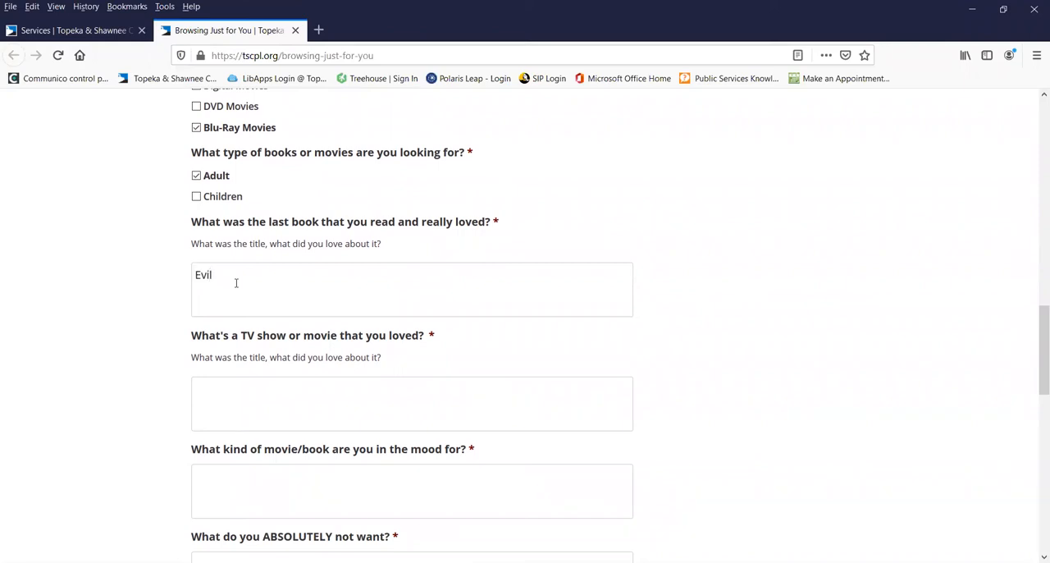
{"action": "type", "text": "Under the Sun by Aga"}
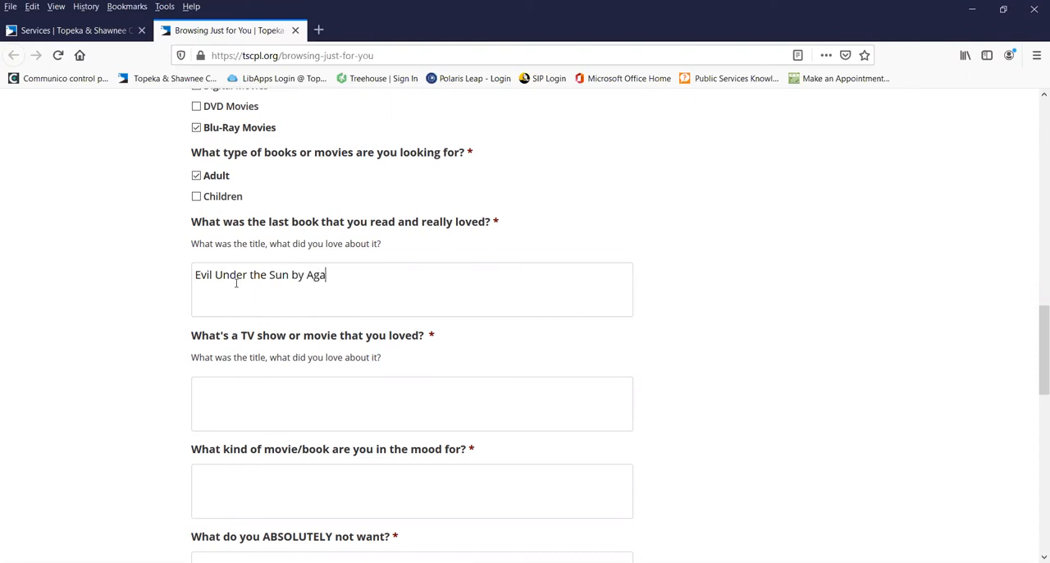
{"action": "type", "text": "tha"}
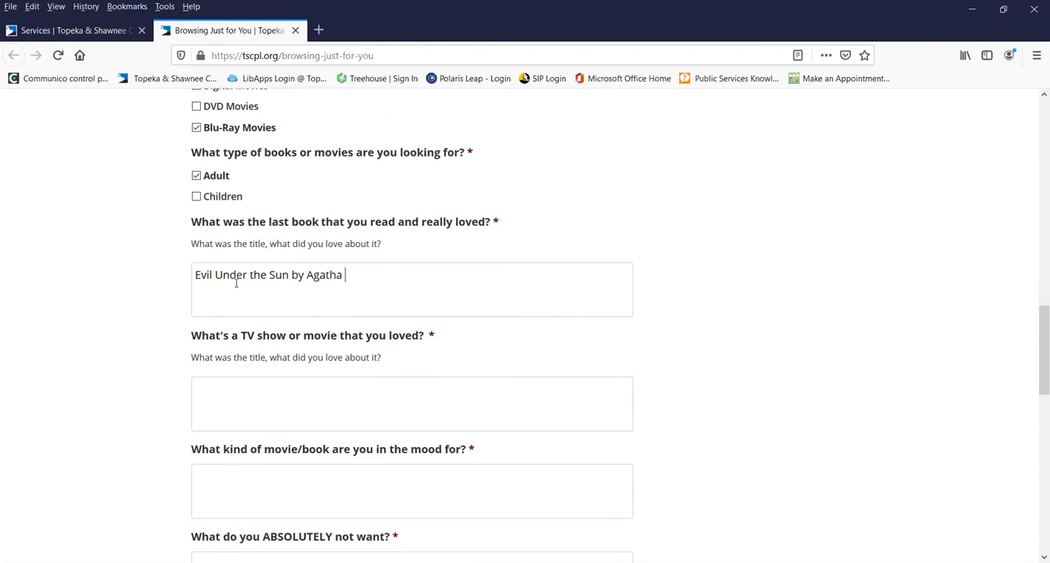
{"action": "type", "text": "Christie"}
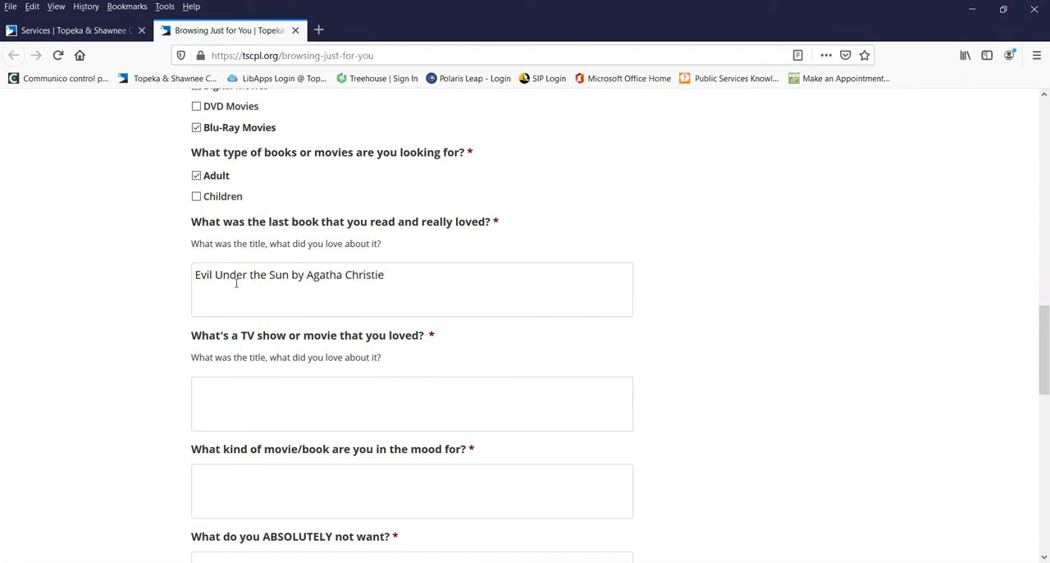
Answer 'Leverage' as loved TV show, 'mysteries' as mood, and 'nothing too bloody' as unwanted.
{"action": "left_click", "coordinate": [230, 400]}
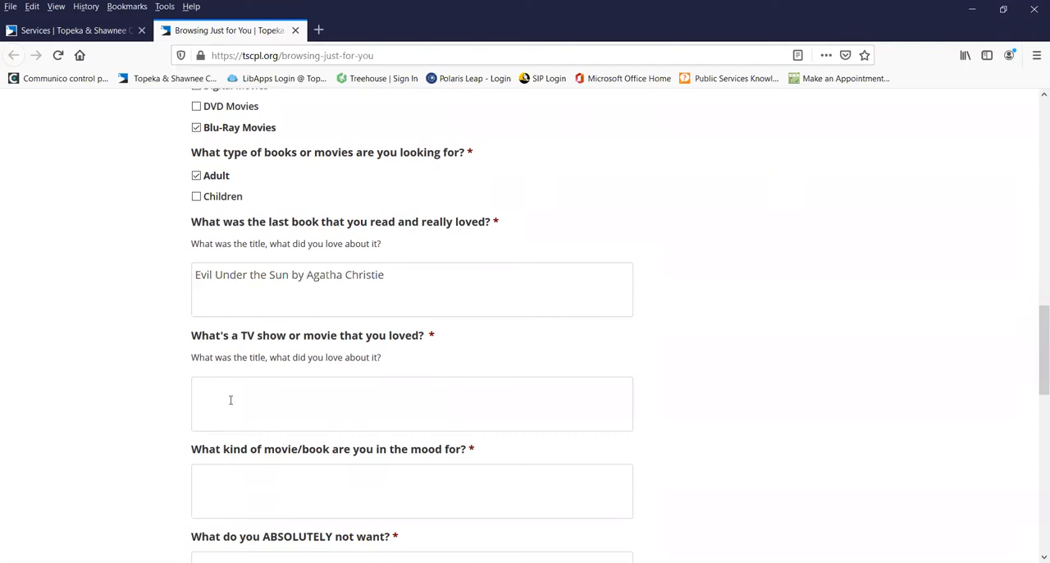
{"action": "type", "text": "Leverage"}
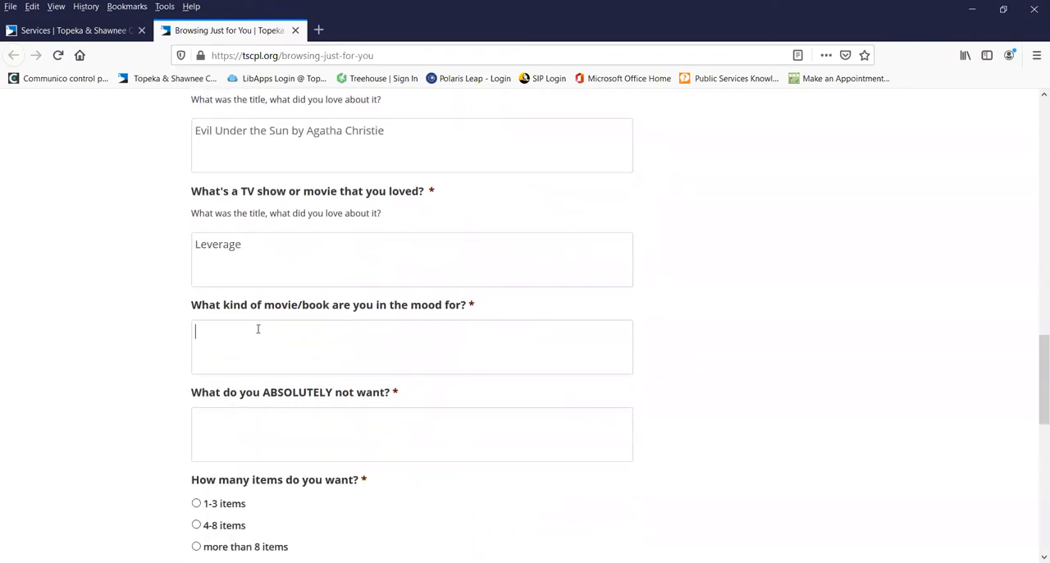
{"action": "type", "text": "myster"}
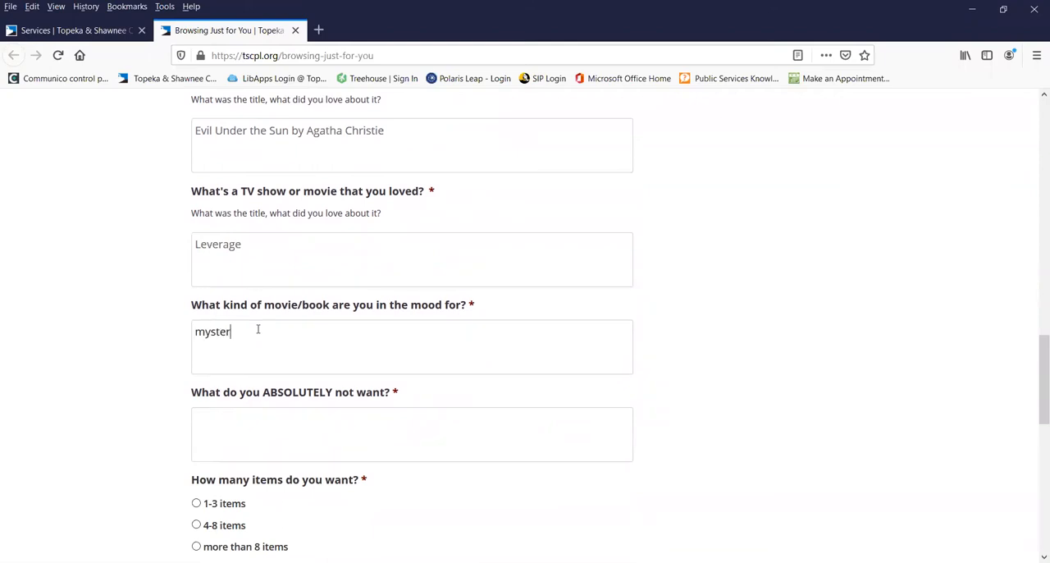
{"action": "type", "text": "ies"}
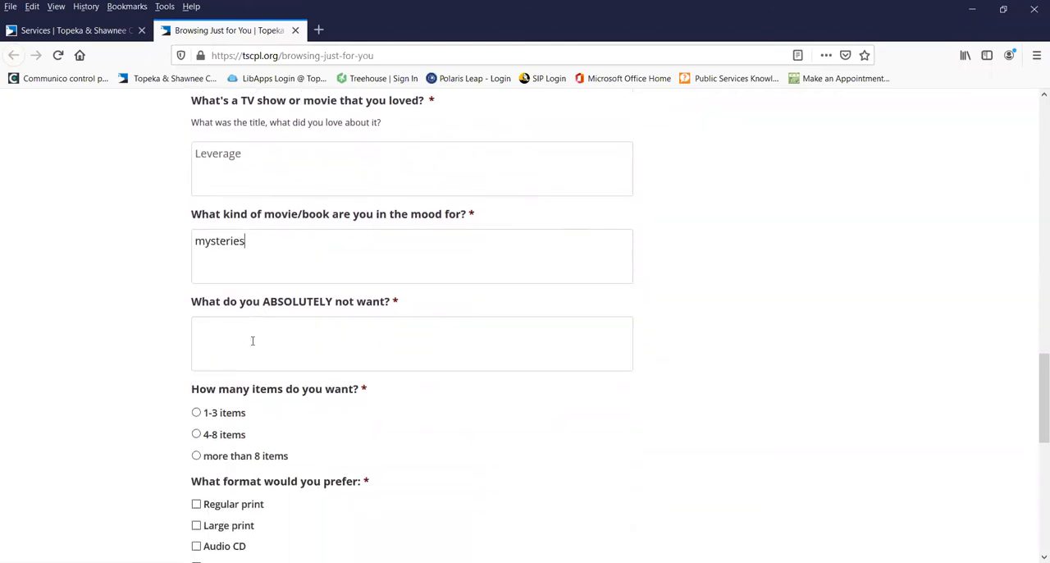
{"action": "scroll", "scroll_direction": "down", "scroll_amount": 3}
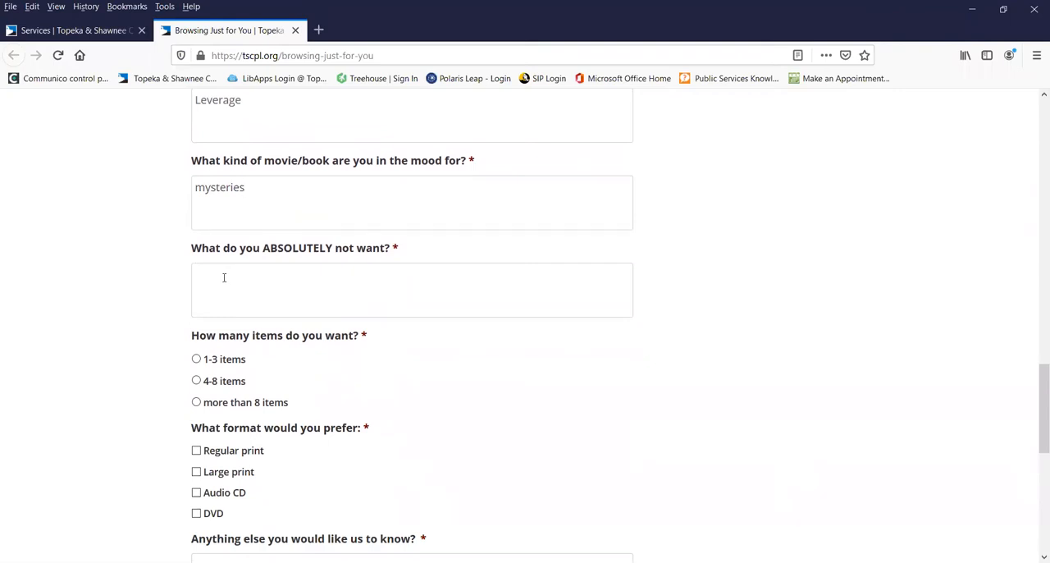
{"action": "type", "text": "nothing too bloo"}
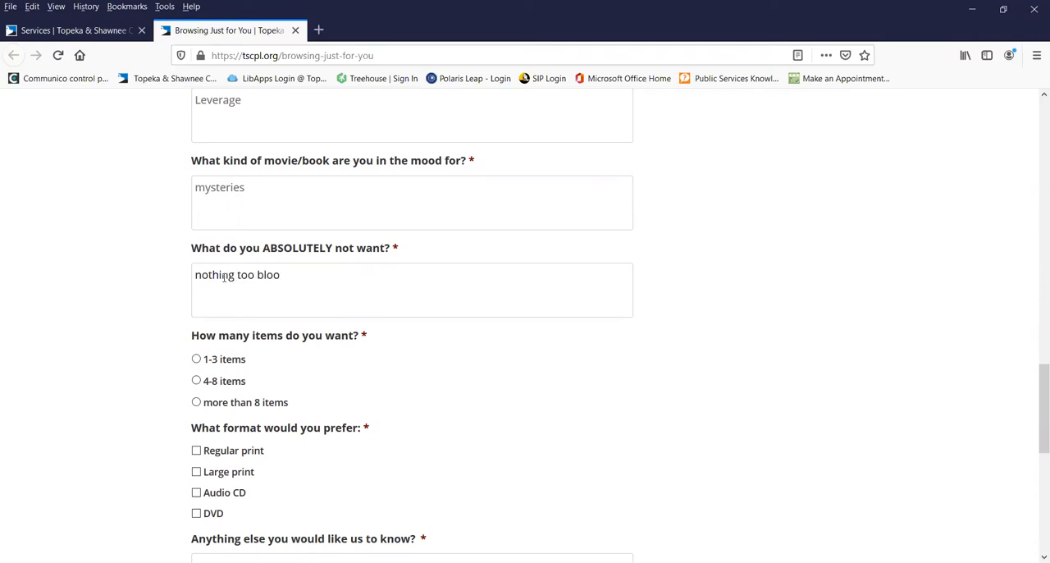
{"action": "type", "text": "dy"}
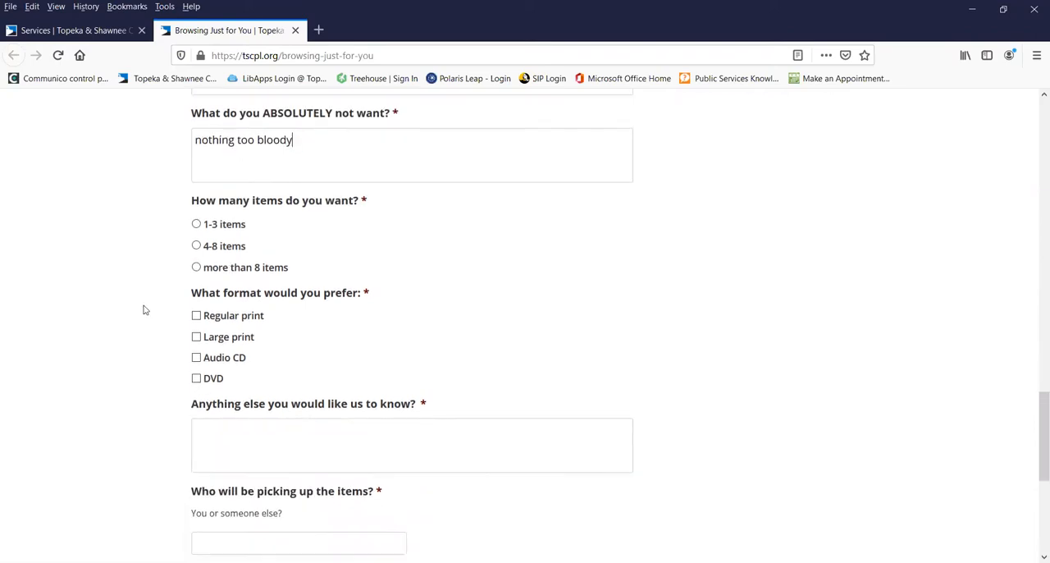
Choose 1-3 items in Regular print, add 'I like cozy mysteries', and name 'me' for pickup.
{"action": "left_click", "coordinate": [197, 213]}
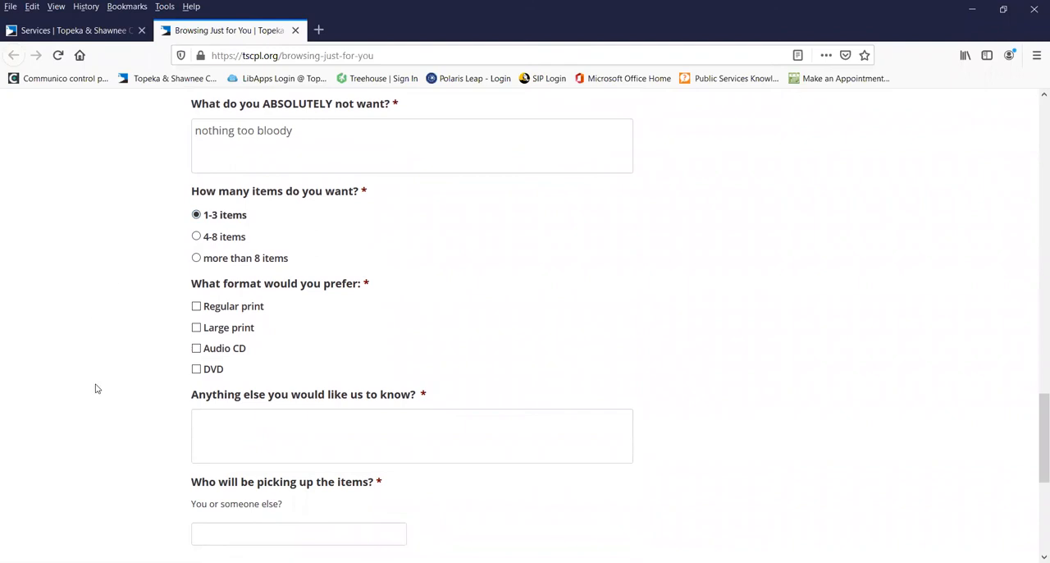
{"action": "scroll", "scroll_direction": "down", "scroll_amount": 3}
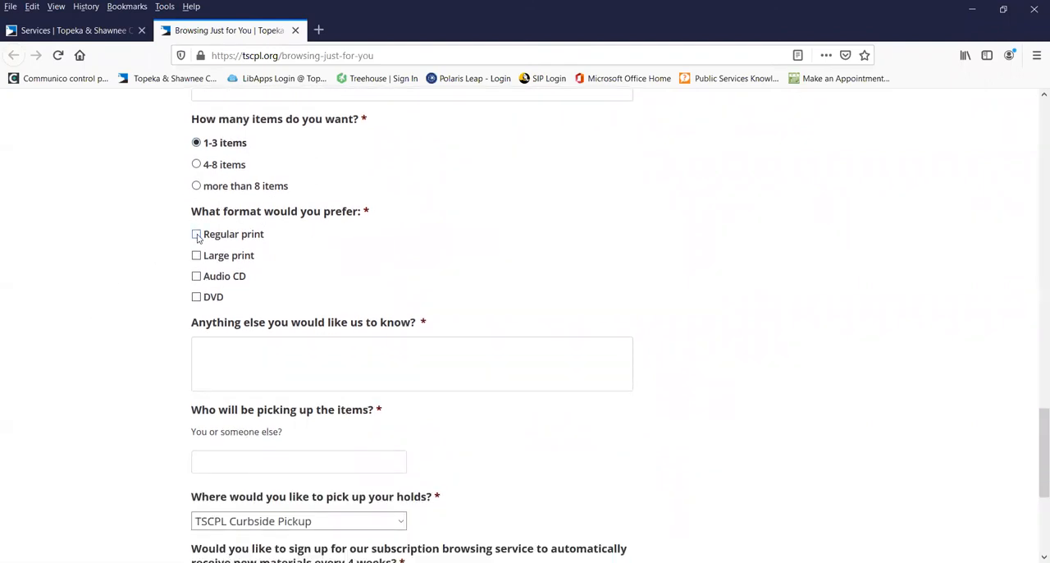
{"action": "left_click", "coordinate": [197, 233]}
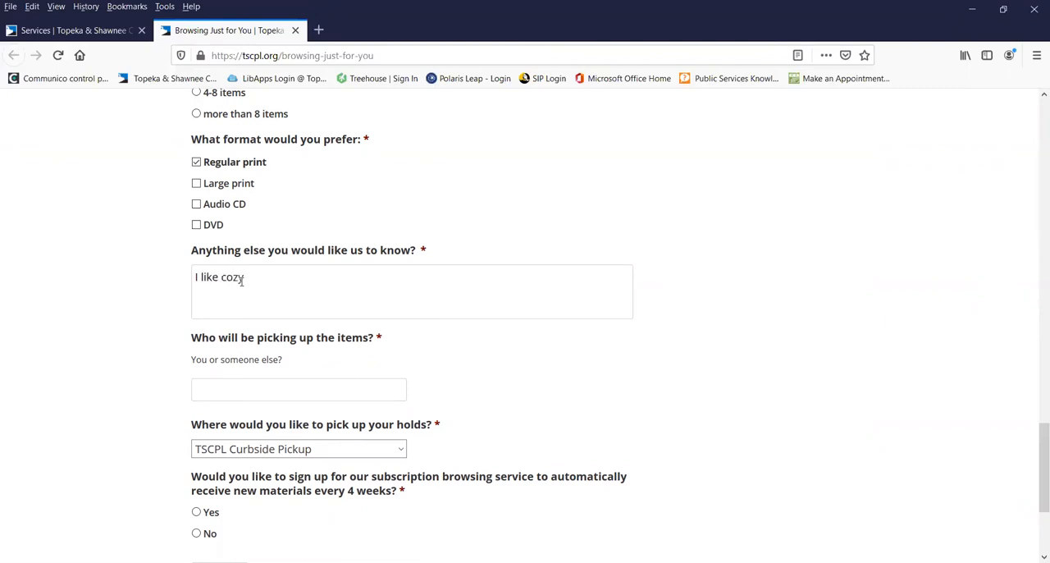
{"action": "type", "text": "mysterie"}
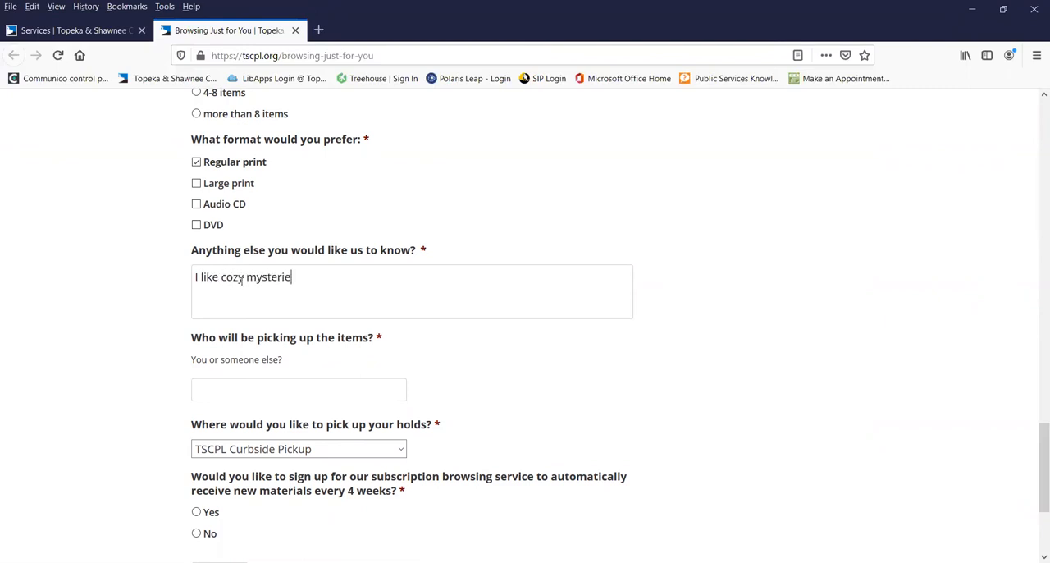
{"action": "scroll", "scroll_direction": "down", "scroll_amount": 3}
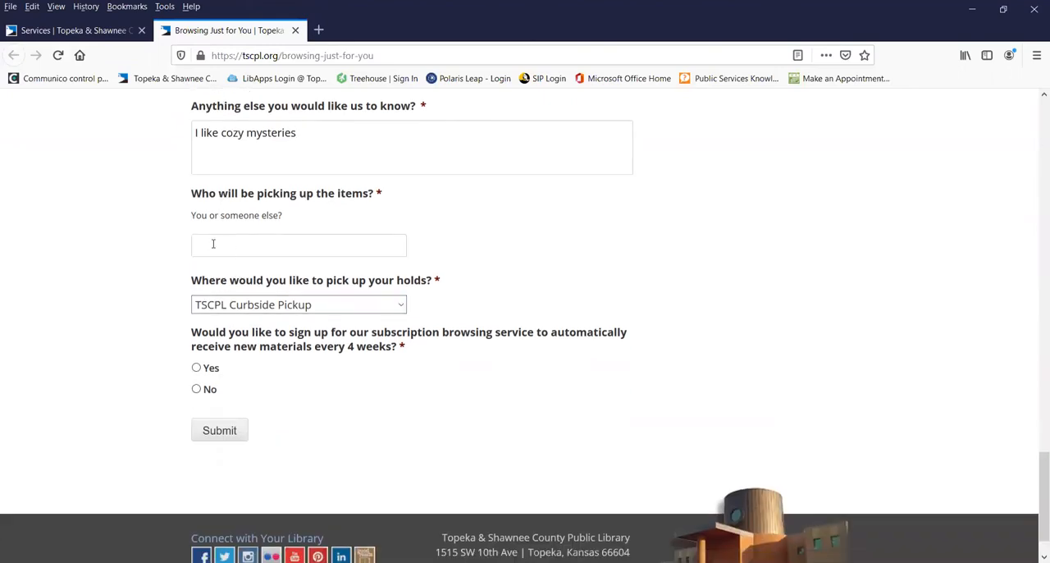
{"action": "type", "text": "m"}
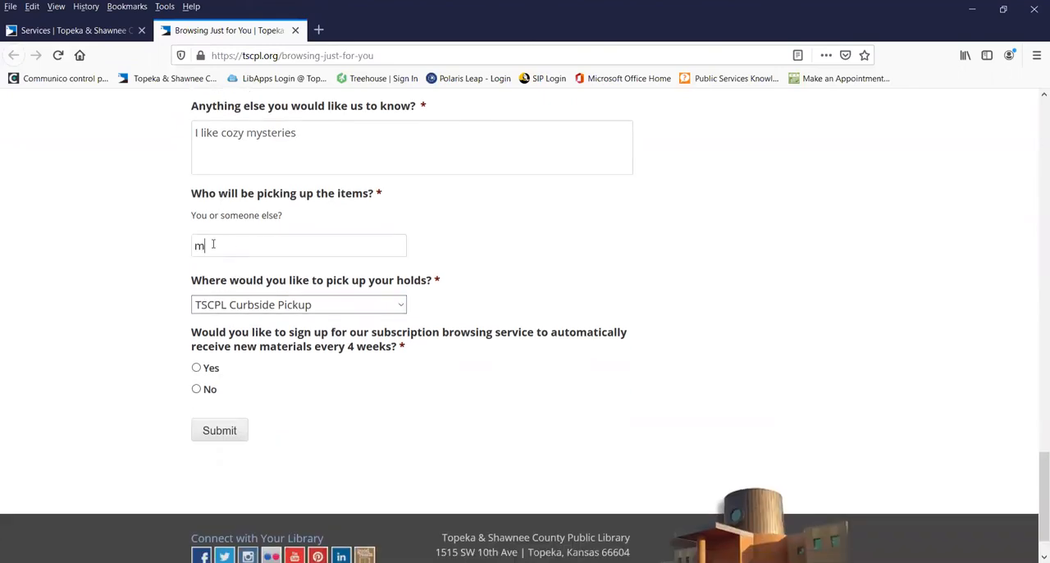
{"action": "type", "text": "e"}
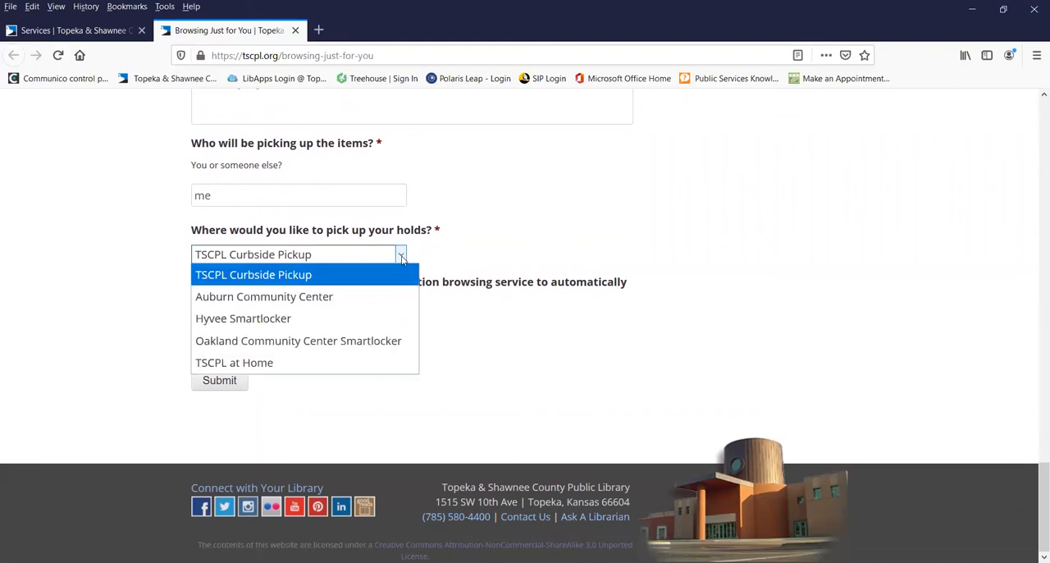
{"action": "mouse_move", "coordinate": [335, 278]}
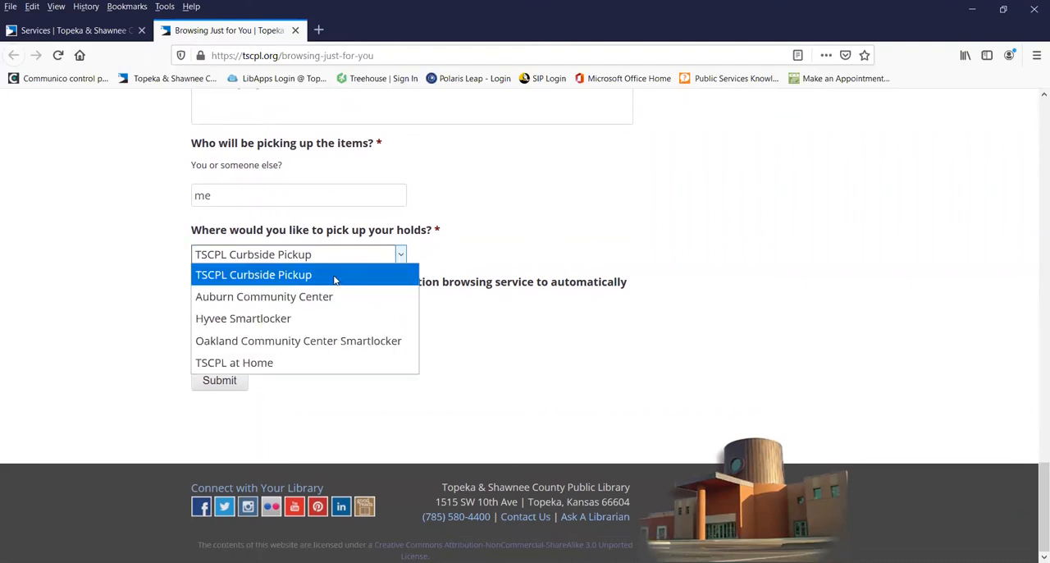
{"action": "mouse_move", "coordinate": [315, 319]}
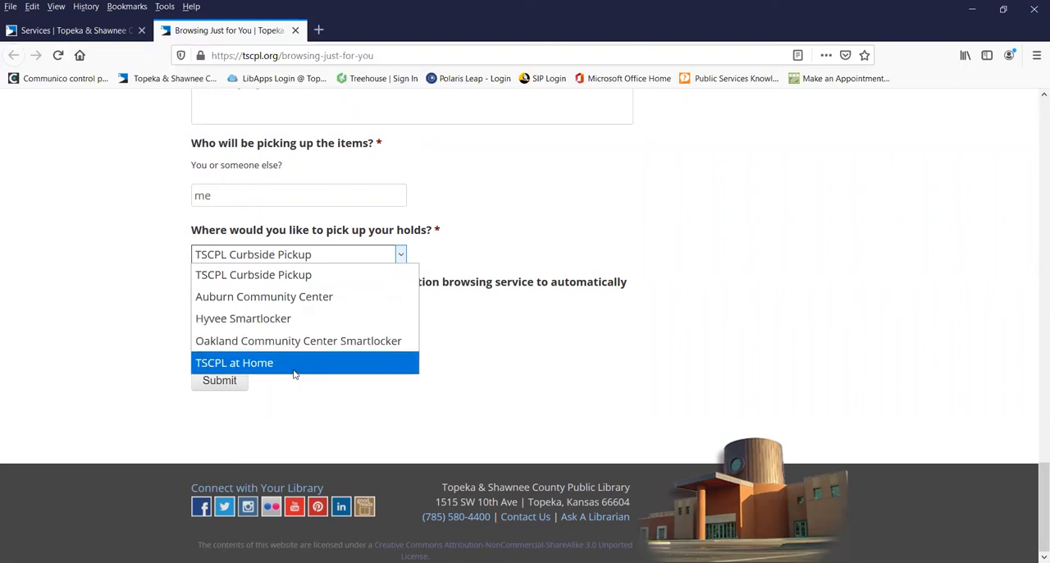
{"action": "mouse_move", "coordinate": [331, 279]}
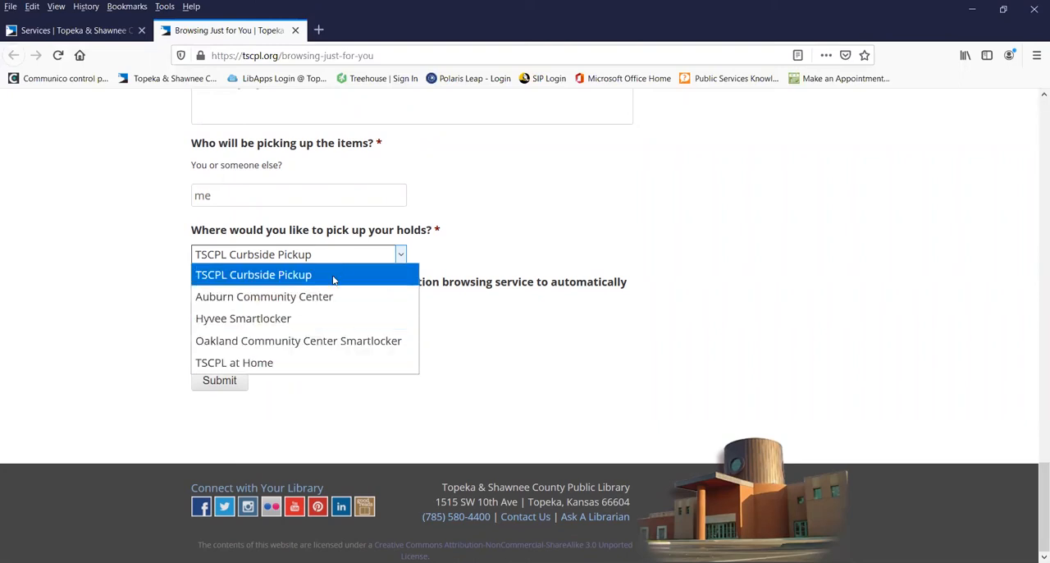
{"action": "left_click", "coordinate": [253, 274]}
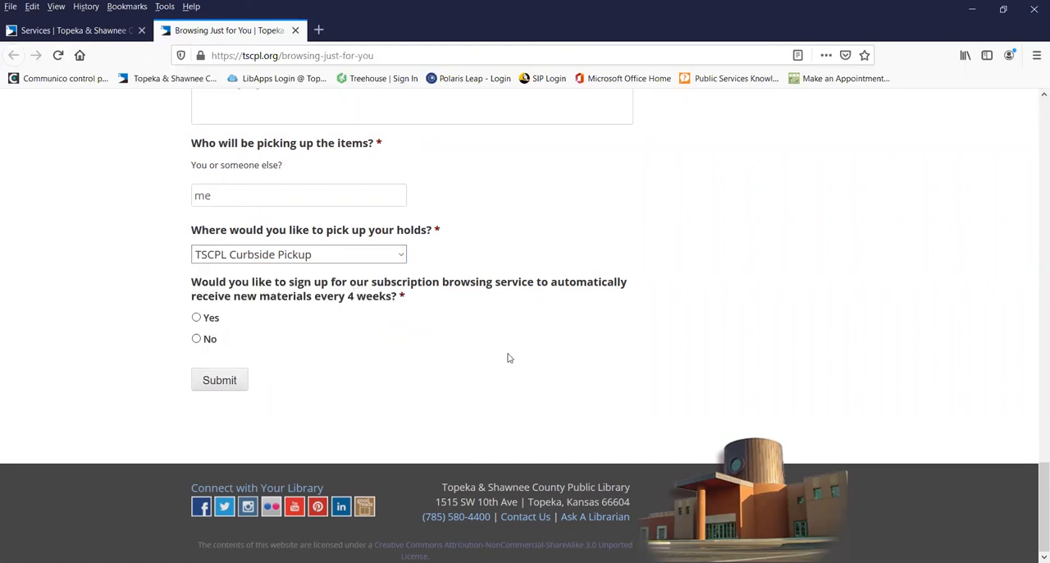
{"action": "mouse_move", "coordinate": [401, 315]}
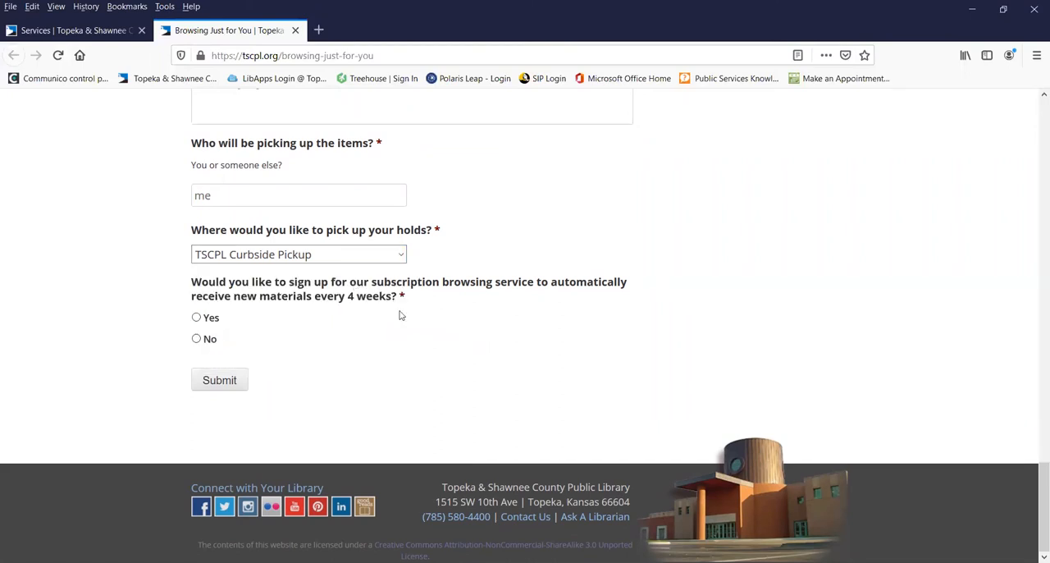
{"action": "mouse_move", "coordinate": [153, 319]}
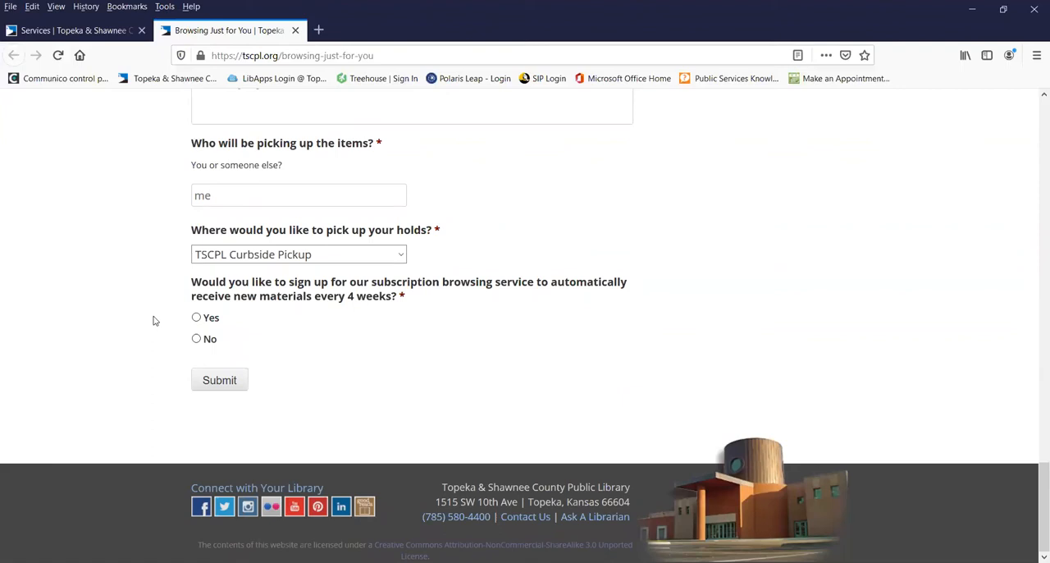
{"action": "mouse_move", "coordinate": [160, 320]}
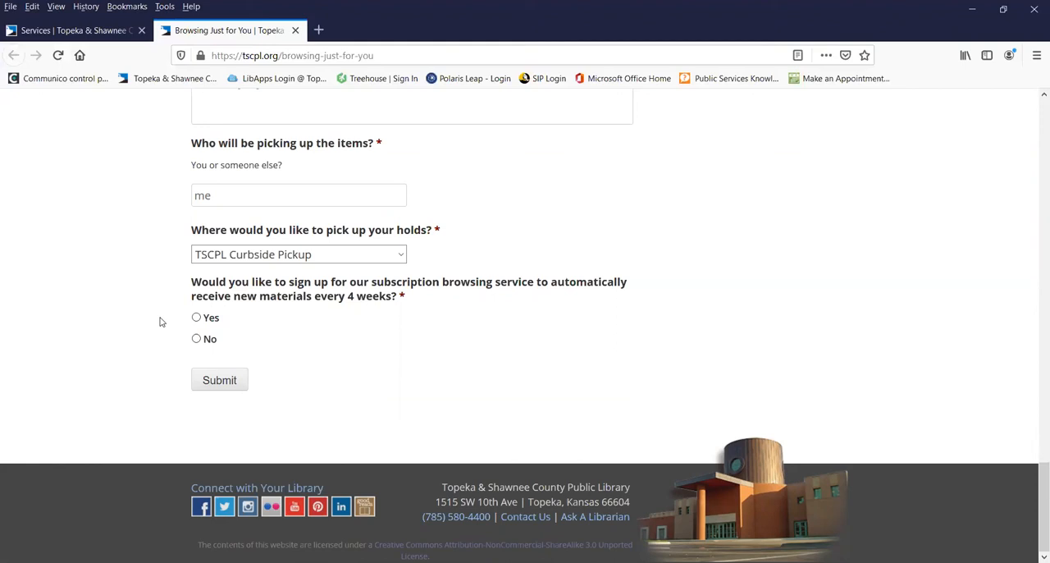
{"action": "mouse_move", "coordinate": [142, 302]}
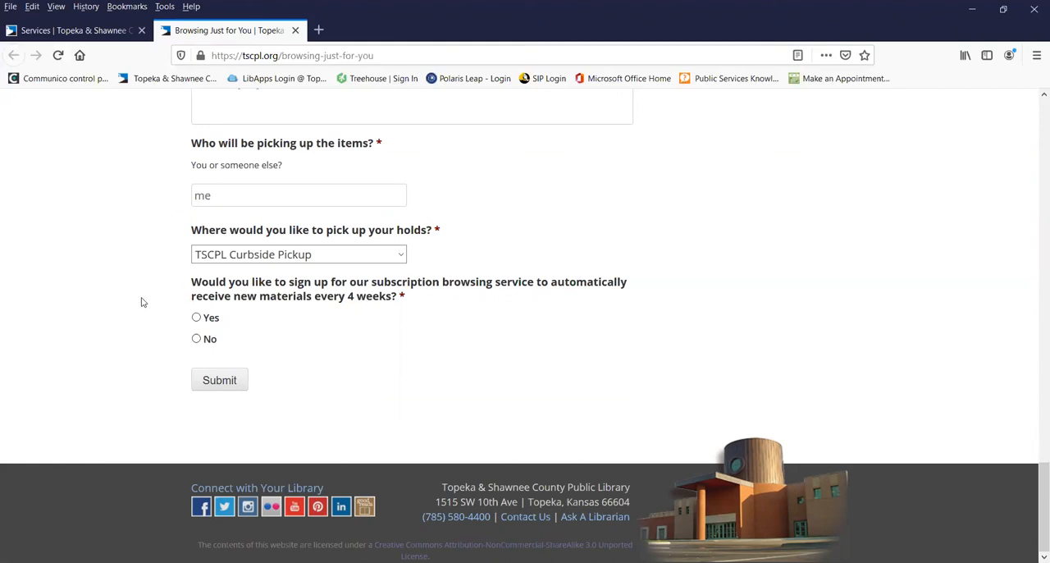
{"action": "mouse_move", "coordinate": [180, 338]}
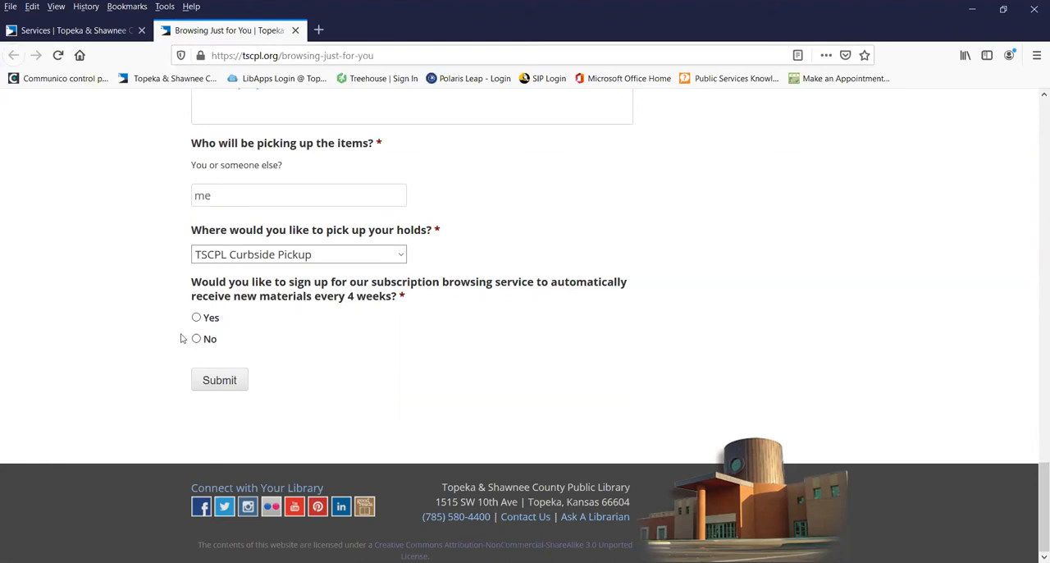
Answer No to the subscription service and submit the request form.
{"action": "left_click", "coordinate": [197, 338]}
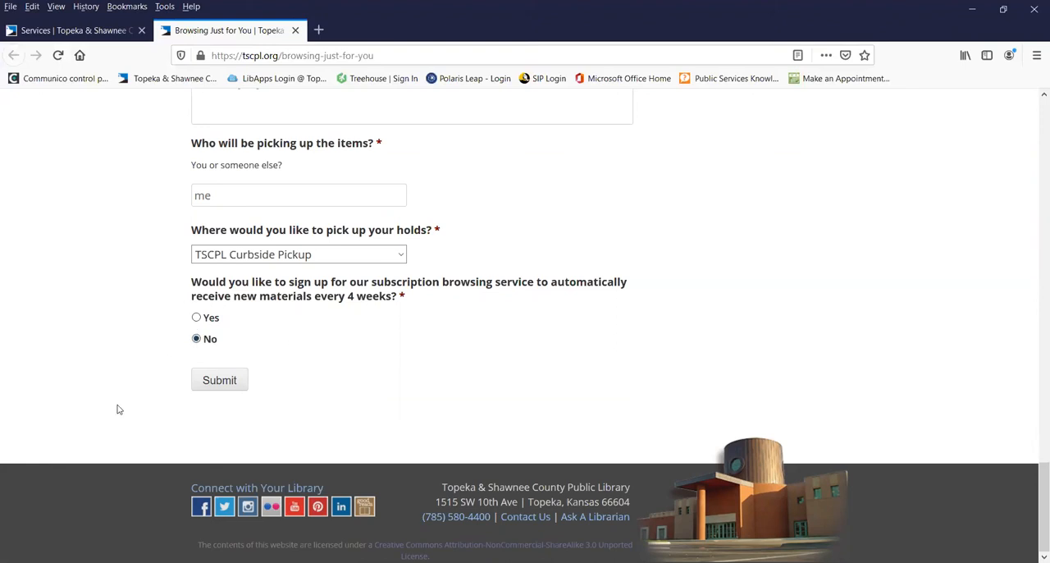
{"action": "mouse_move", "coordinate": [219, 380]}
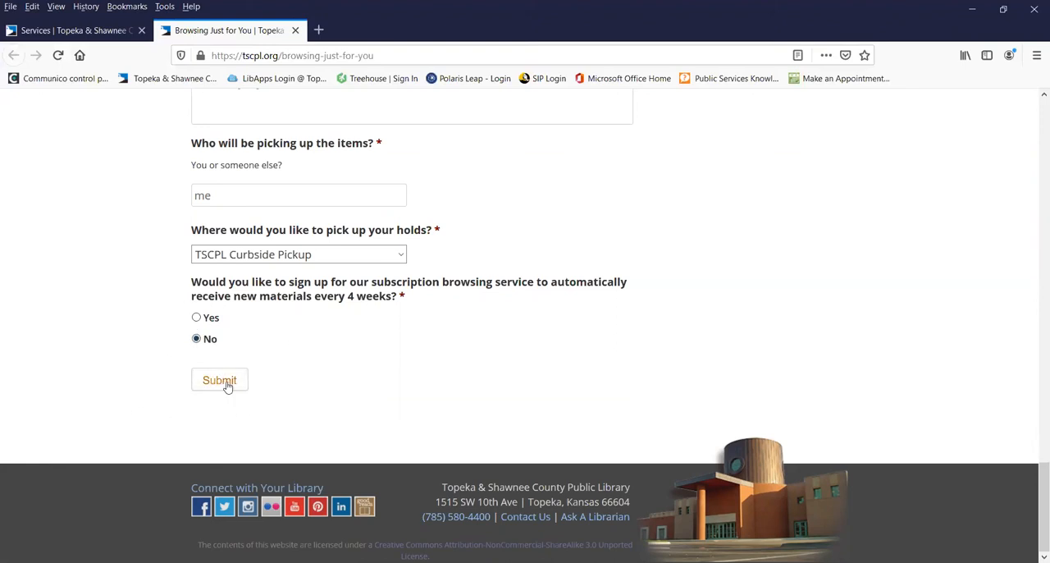
{"action": "left_click", "coordinate": [220, 380]}
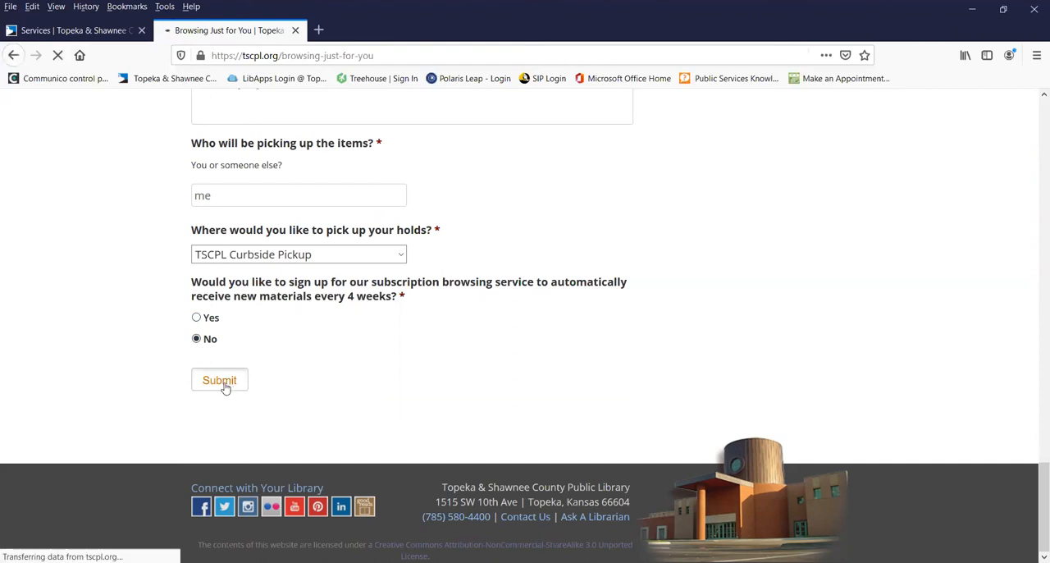
{"action": "left_click", "coordinate": [220, 381]}
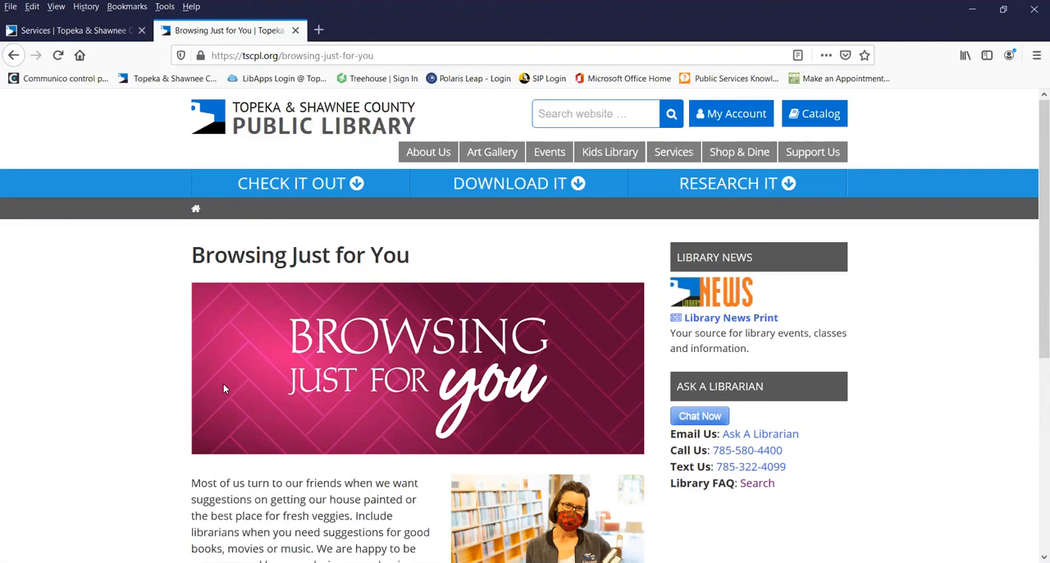
{"action": "mouse_move", "coordinate": [190, 399]}
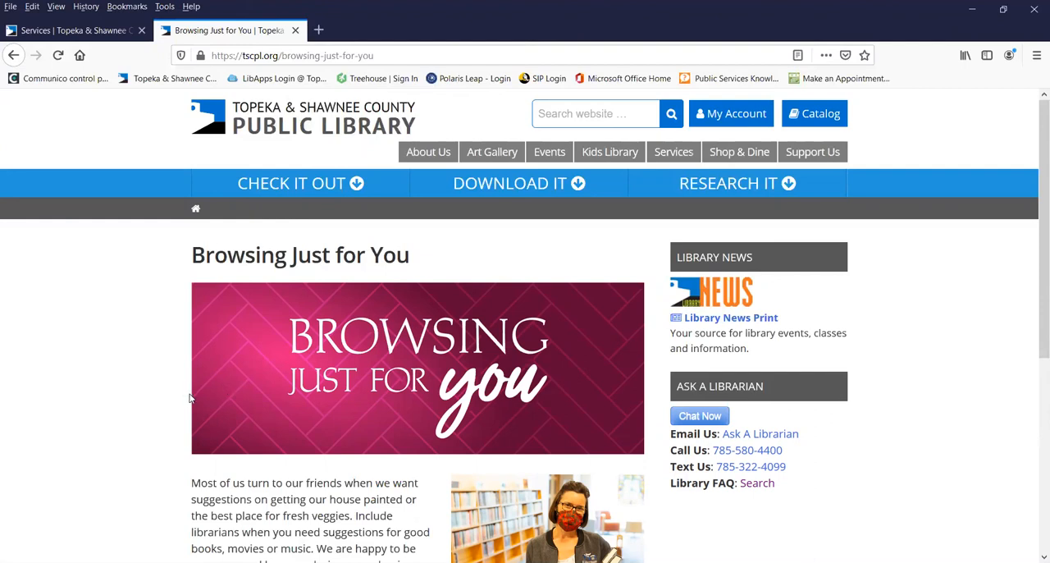
{"action": "mouse_move", "coordinate": [200, 401]}
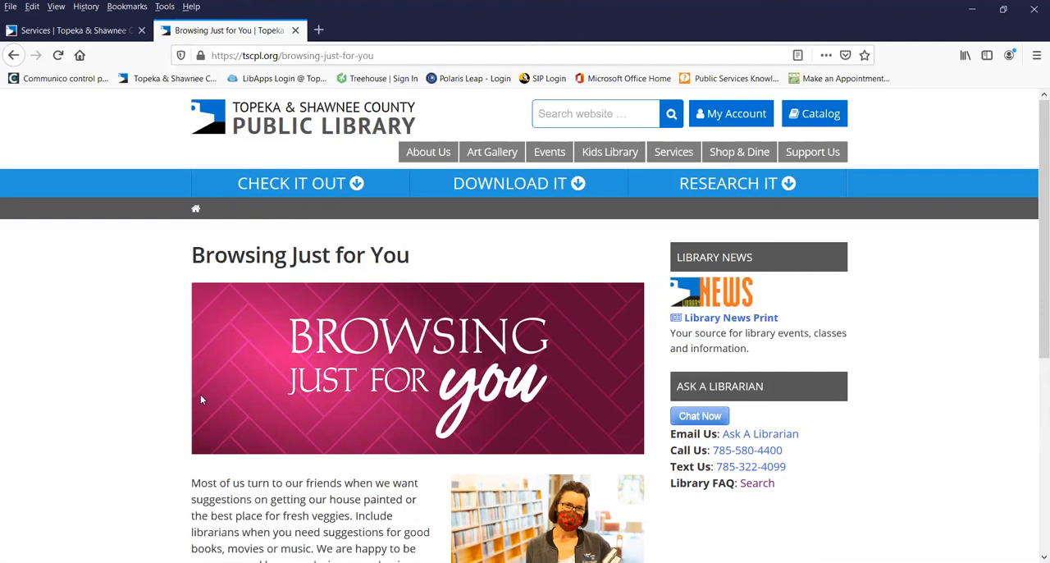